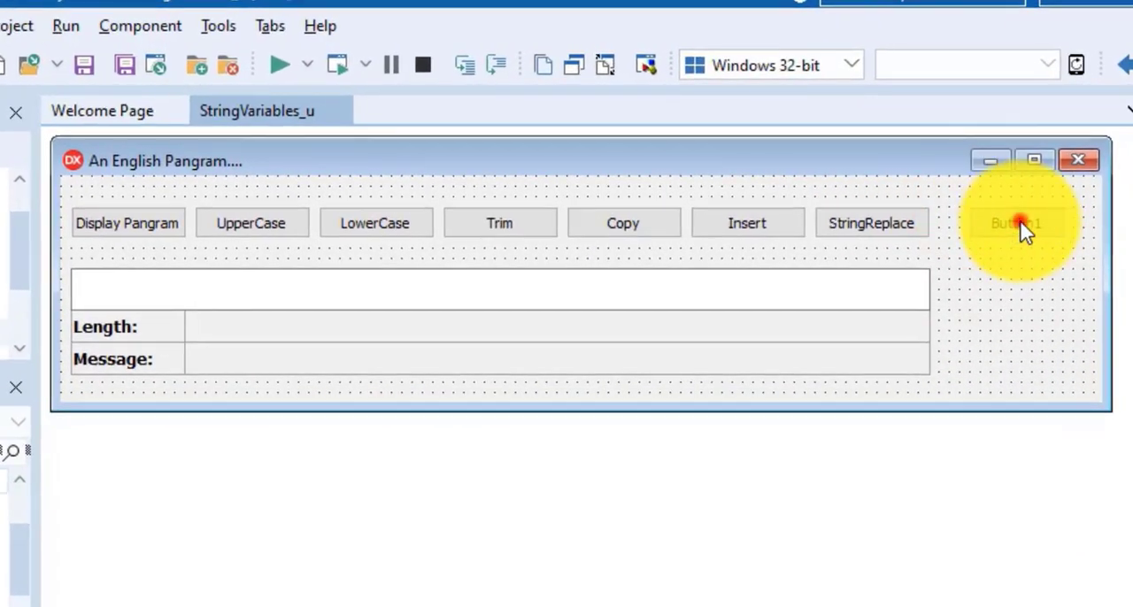
Caption the last button Delete and widen the Length and Message panels to the phrase box width
left_click_drag(1016, 223, 974, 193)
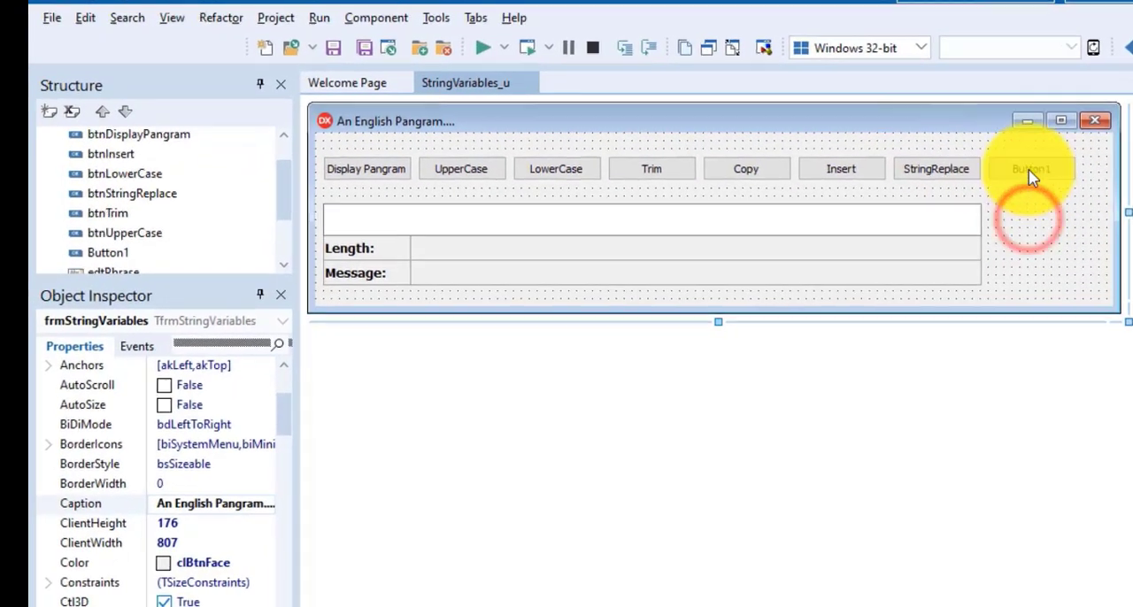
left_click(1030, 170)
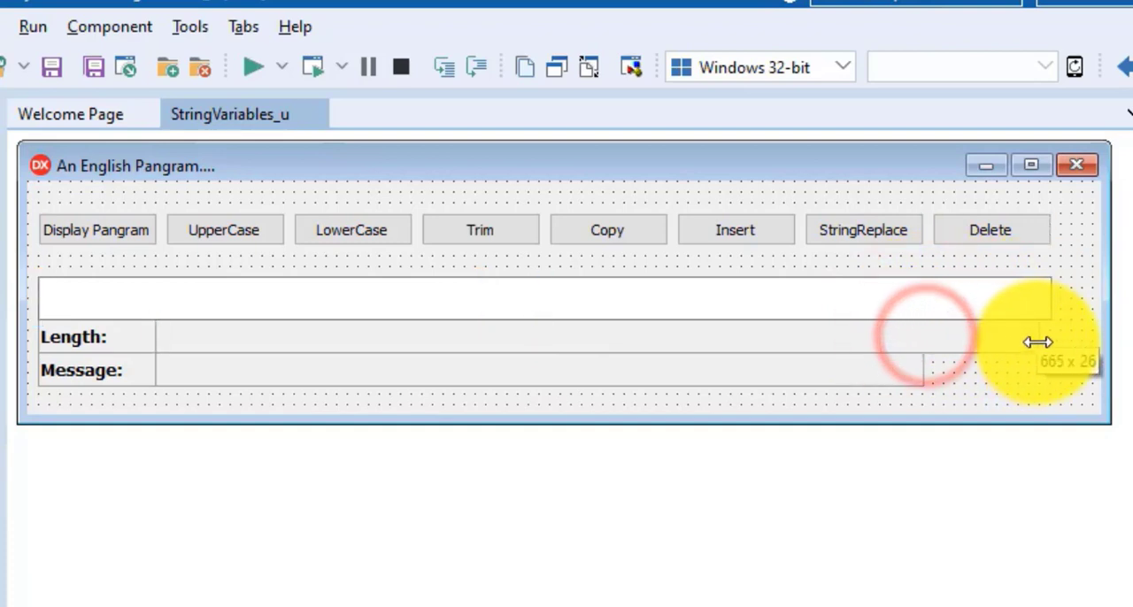
left_click_drag(1035, 343, 1017, 368)
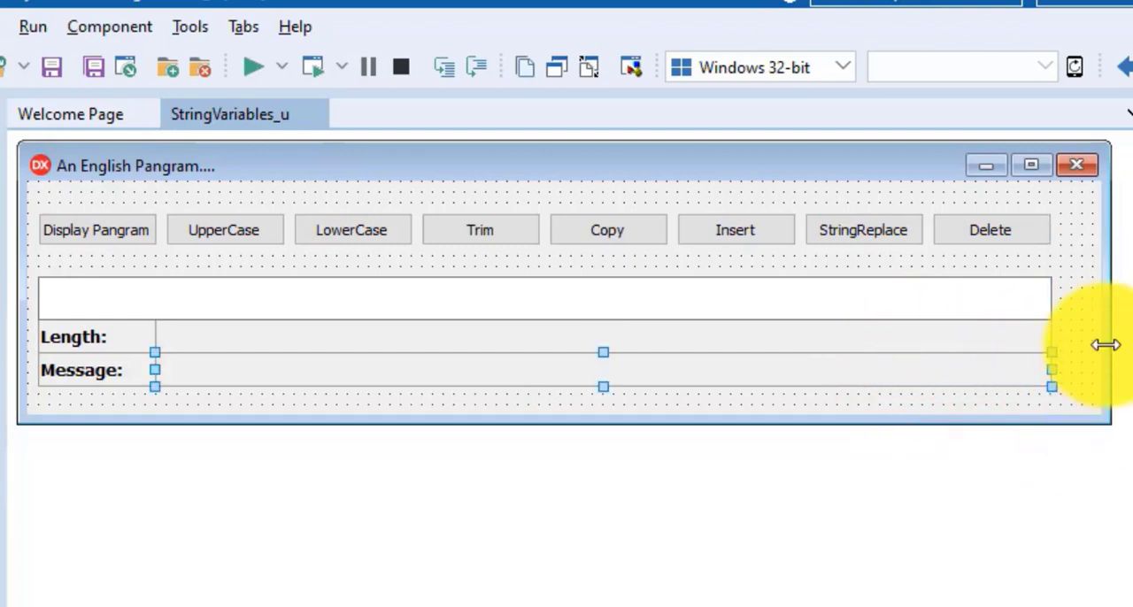
left_click_drag(1101, 345, 1076, 350)
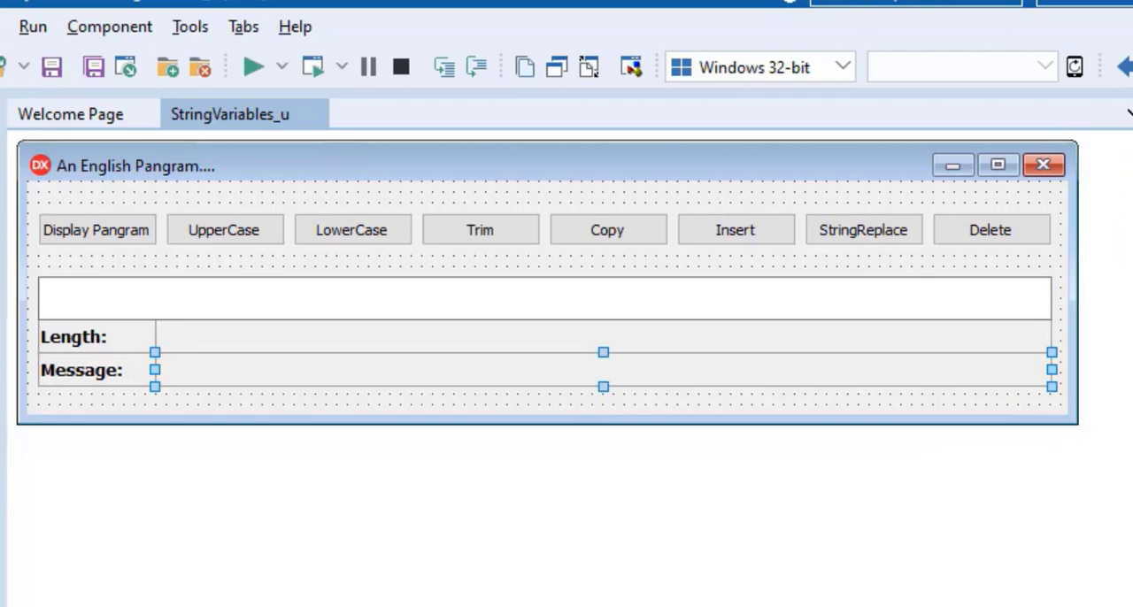
Generate the empty btnDeleteClick procedure from the Delete button
left_click(989, 230)
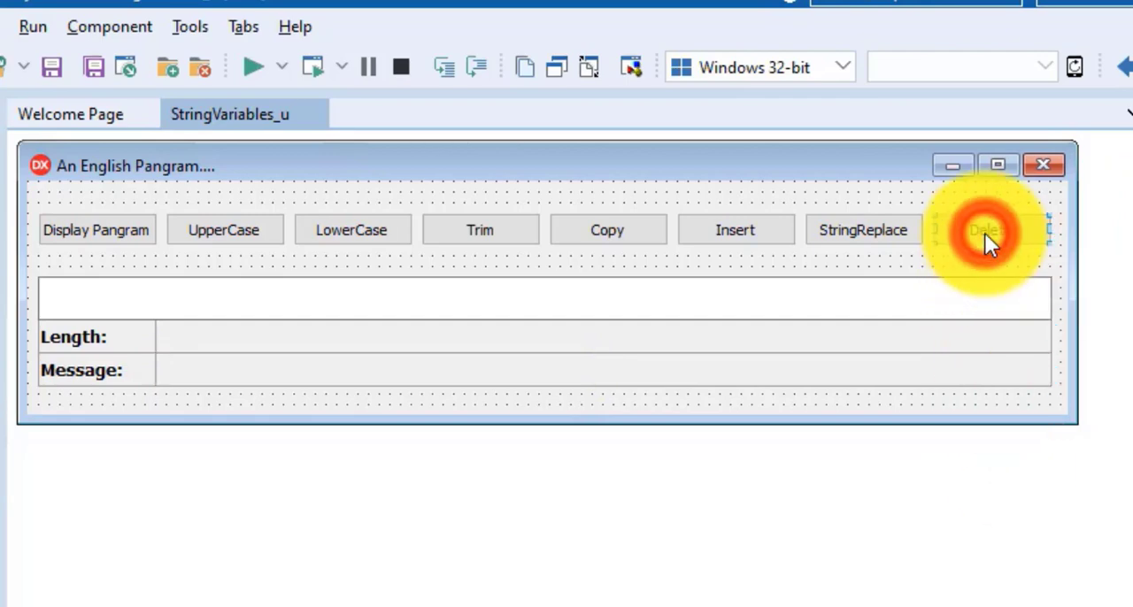
double_click(982, 230)
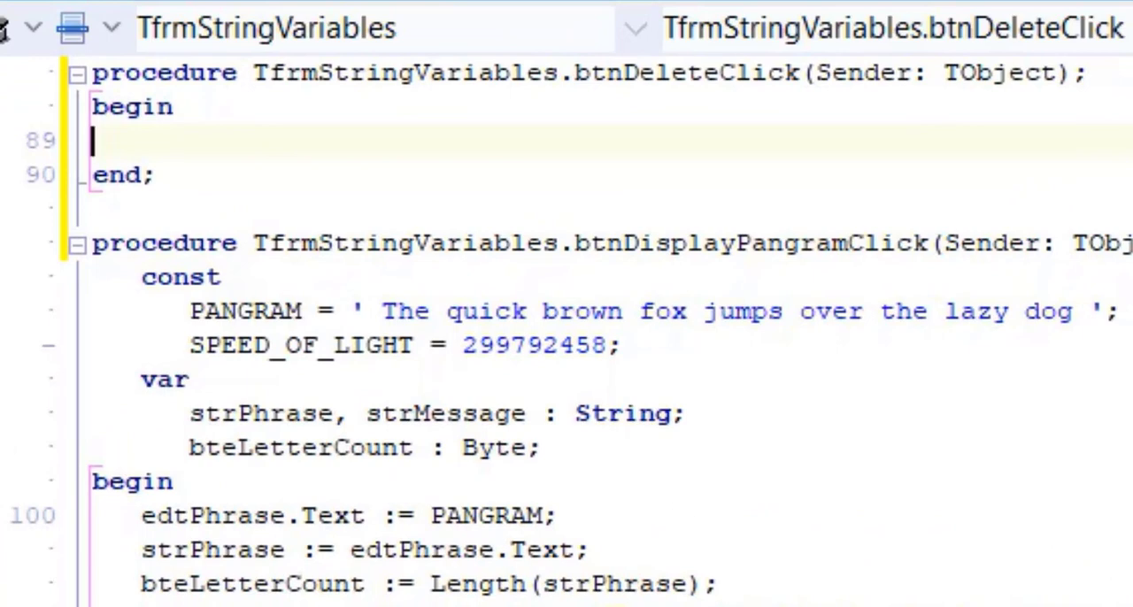
scroll("up", 3)
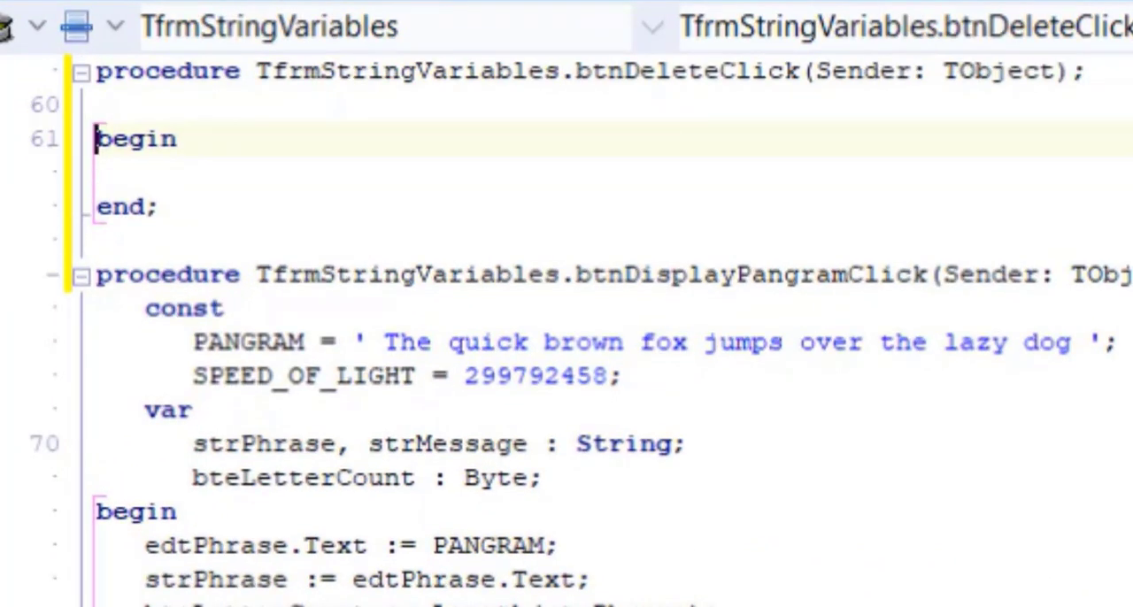
scroll("down", 3)
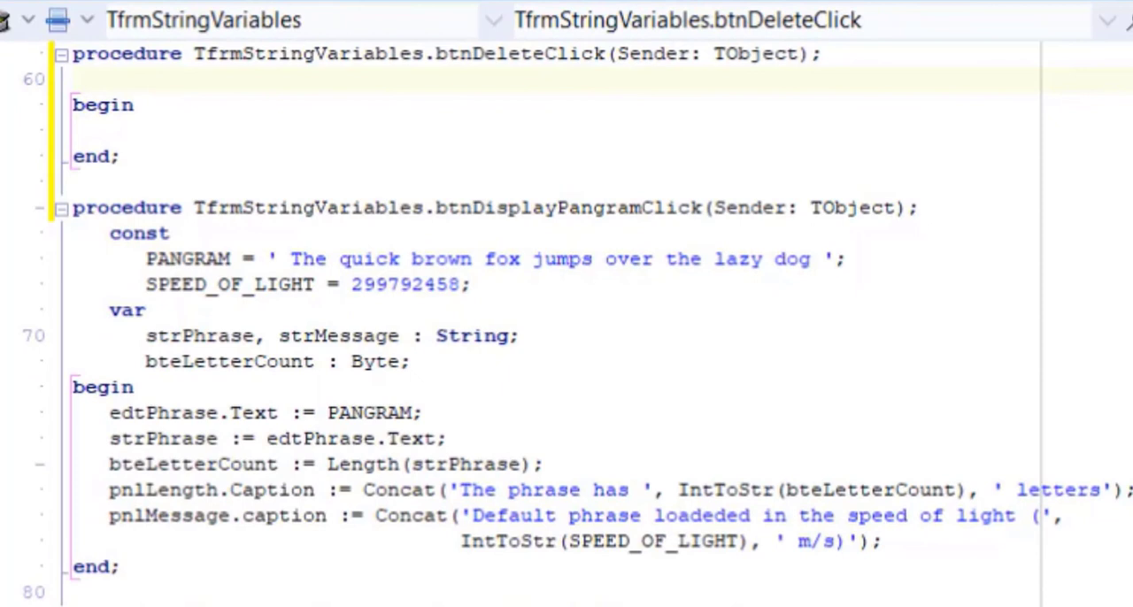
Declare strPhrase, strStringToDelete and three Byte variables including bteDeleteLength in a var section
left_click(163, 393)
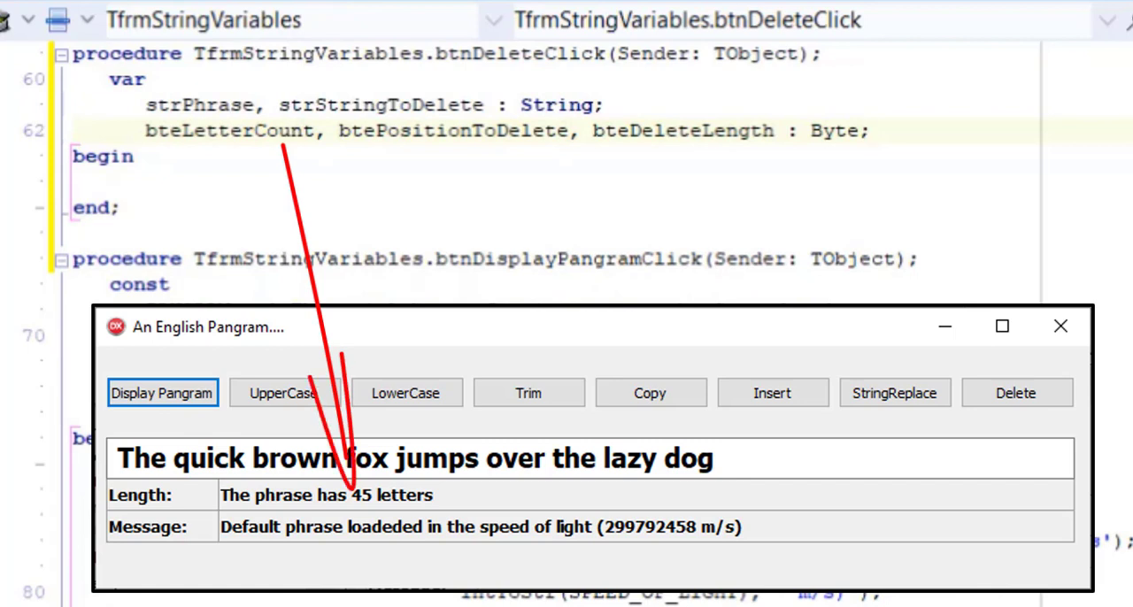
left_click(871, 131)
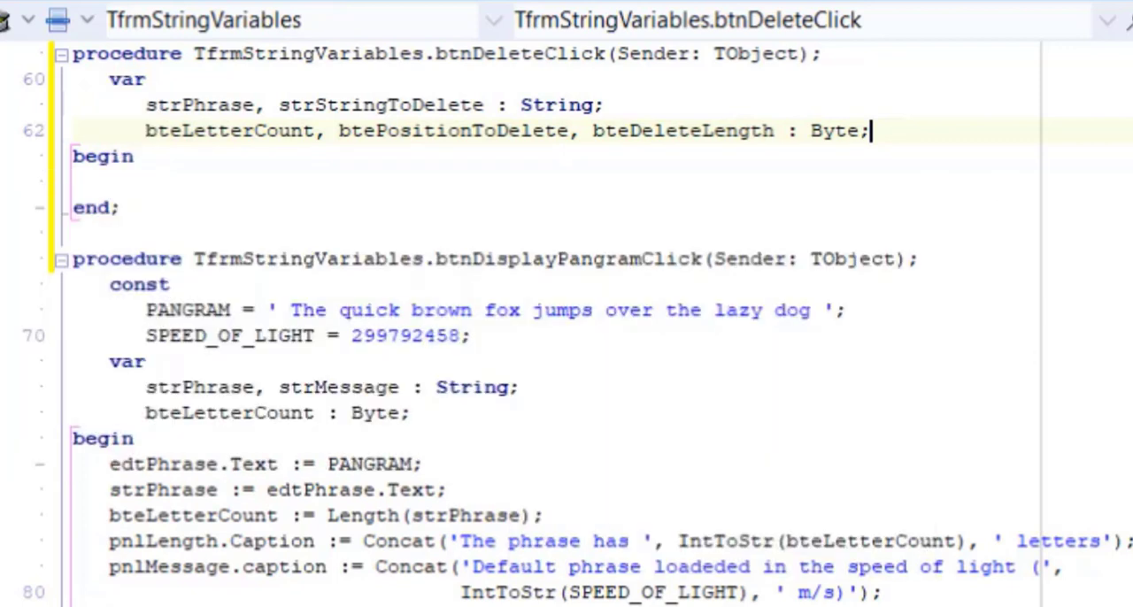
double_click(453, 131)
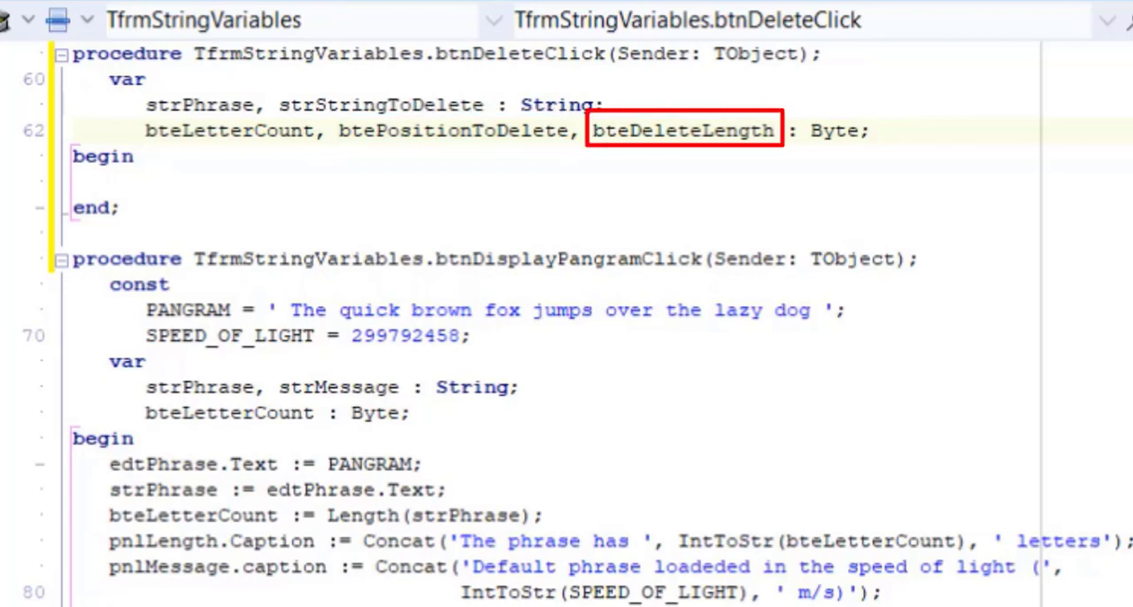
left_click(683, 131)
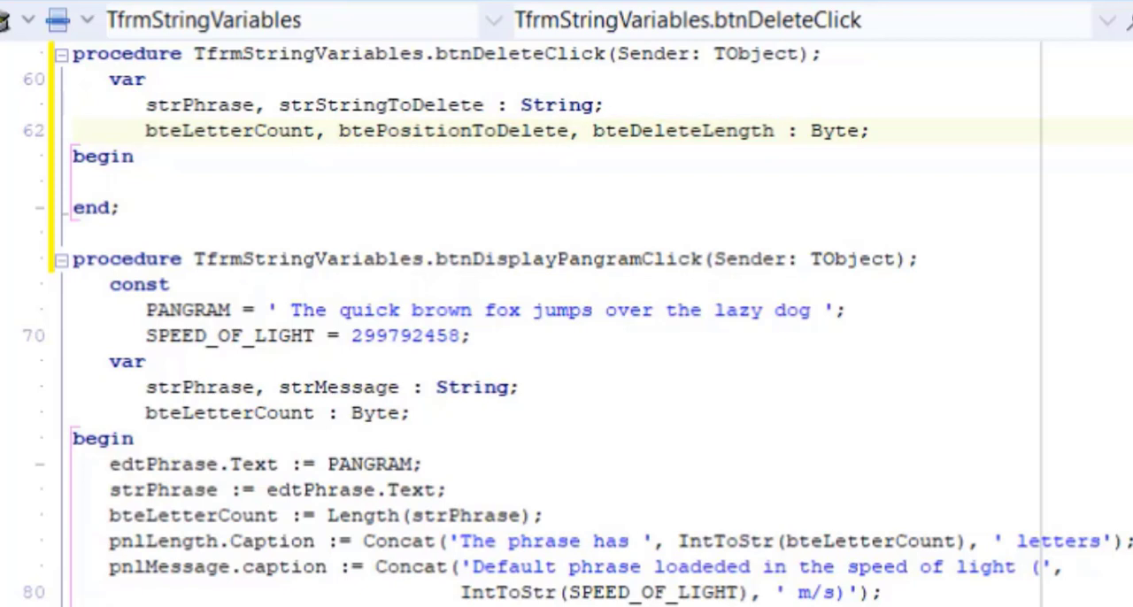
Assign strPhrase from edtPhrase.Text, prompt with InputBox('Delete','Delete what?','brown'), and compute Pos and Length
left_click(157, 159)
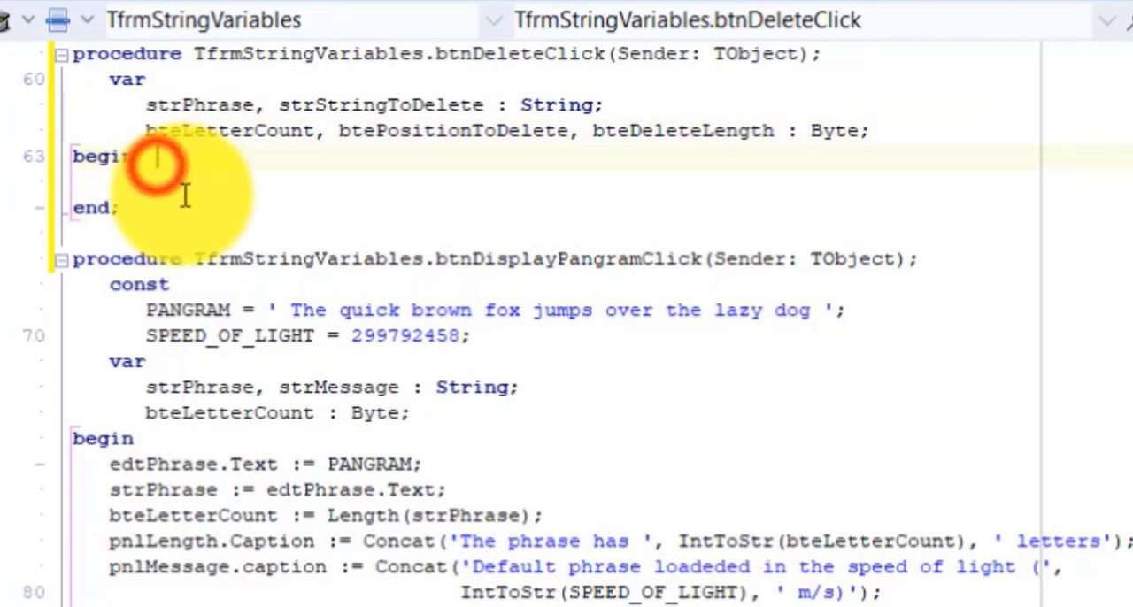
type("strPhrase := edtPhrase.Text;")
type("bteDeleteLength := Length(strStringToDelete);")
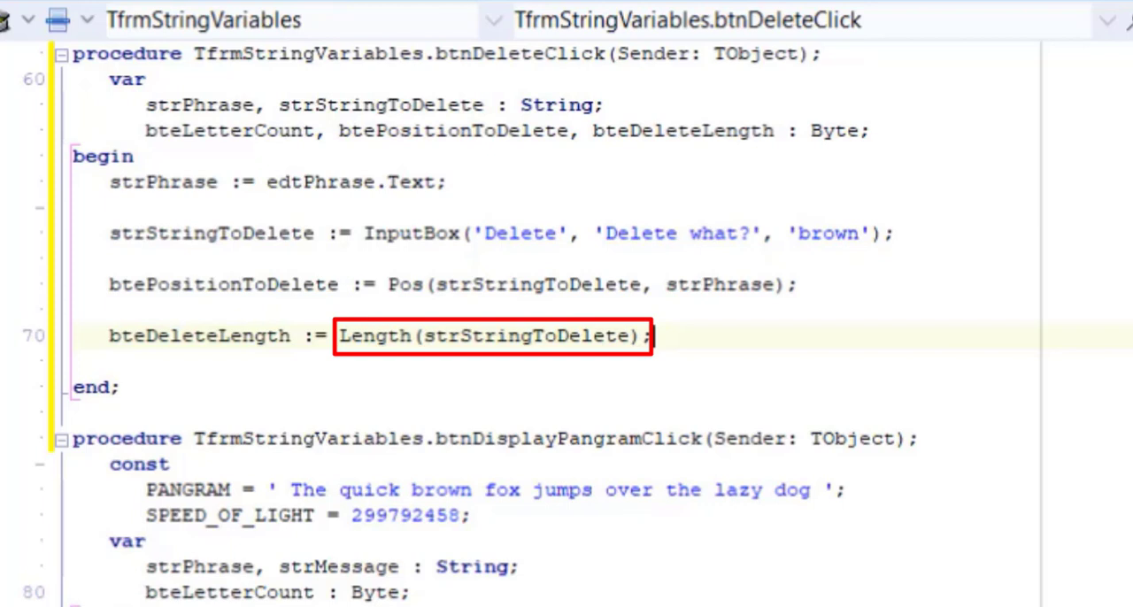
left_click(198, 336)
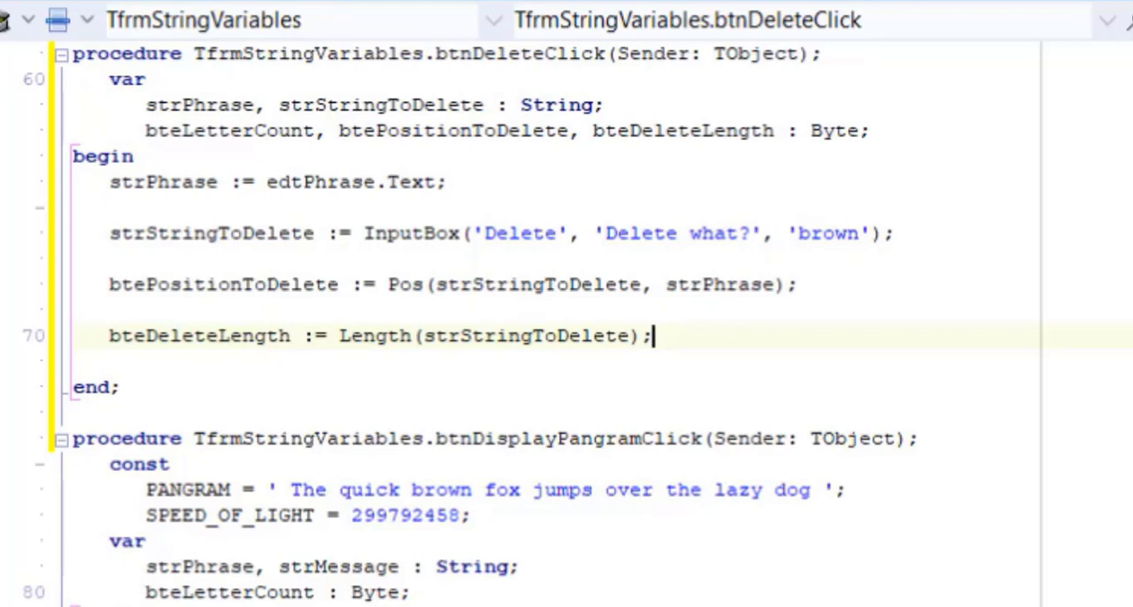
key("Return")
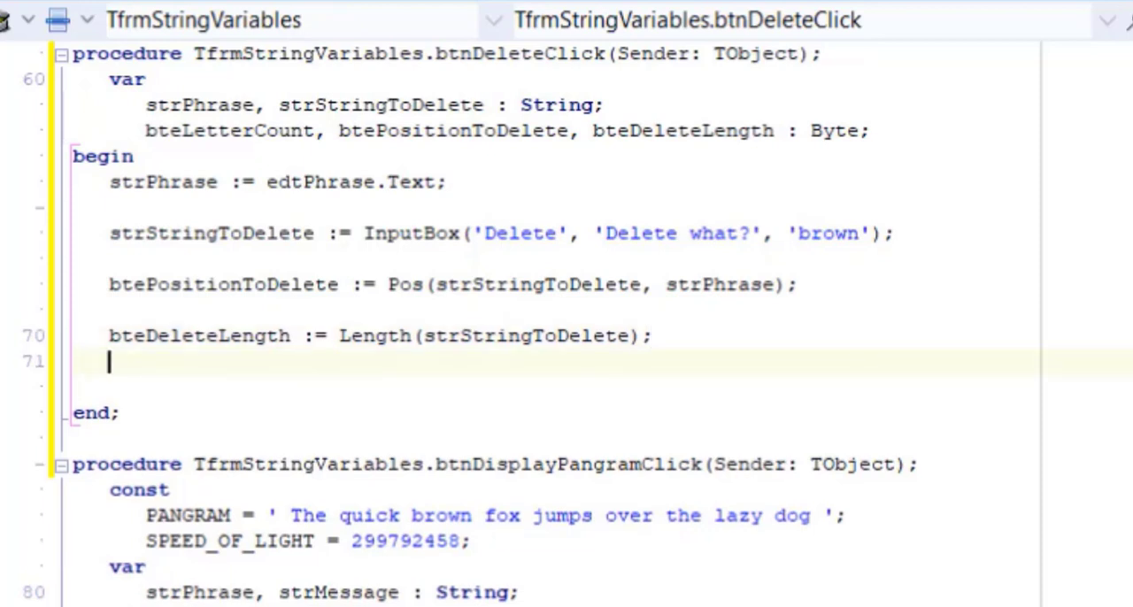
Add Delete(strPhrase, btePositionToDelete, bteDeleteLength); to remove the chosen text
type("Delete(strPhrase, btePositionToDelete, bteDeleteLength );")
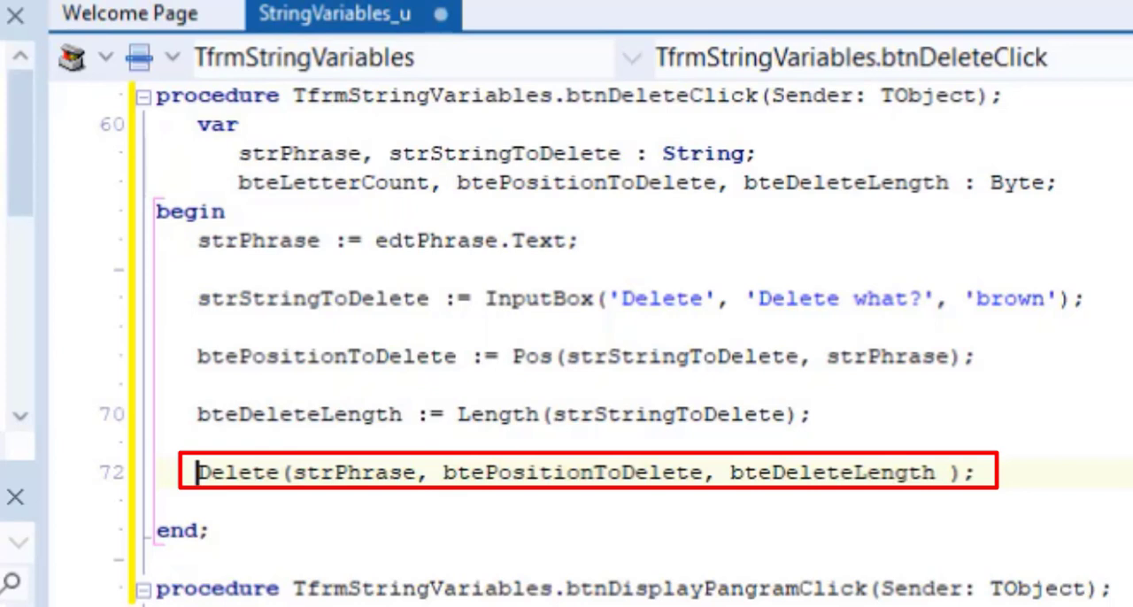
double_click(573, 470)
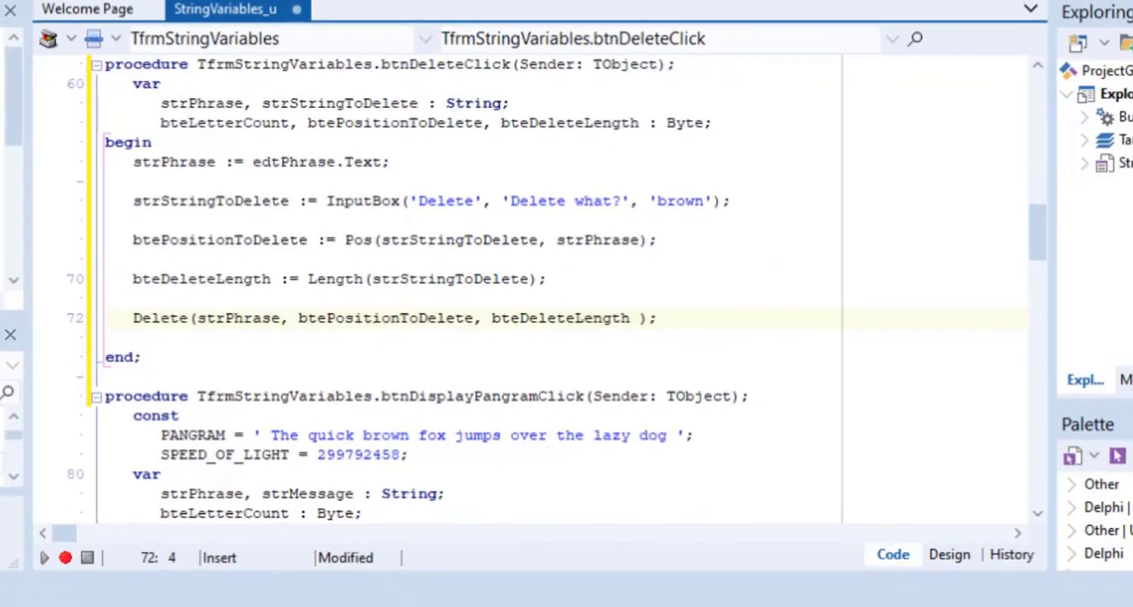
Show the shortened phrase in edtPhrase, recompute bteLetterCount, and set pnlLength and pnlMessage captions with Concat
left_click(651, 316)
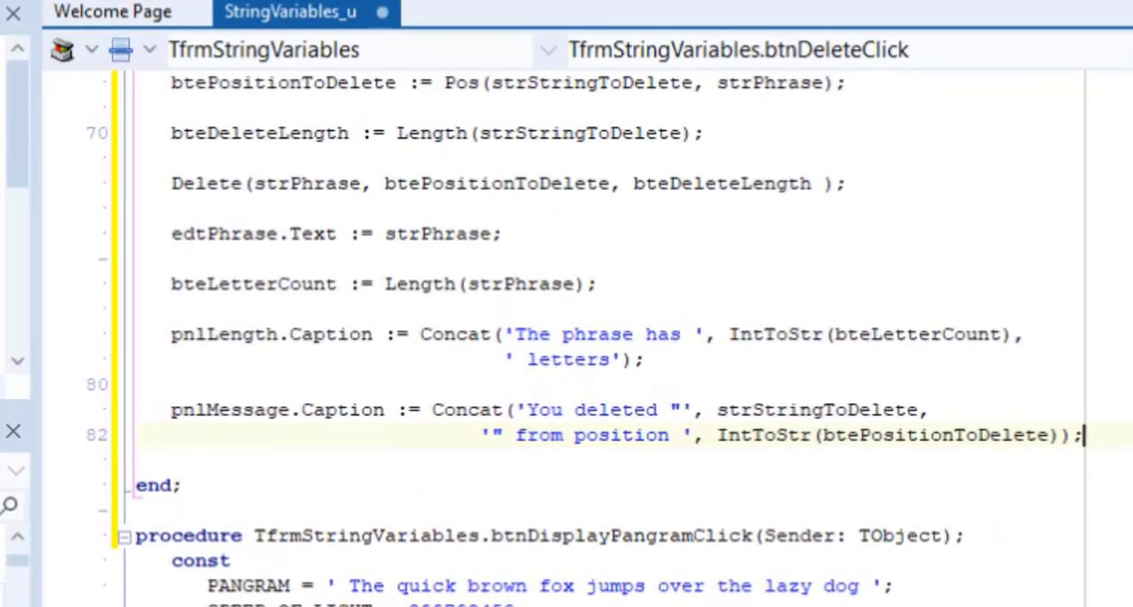
double_click(439, 233)
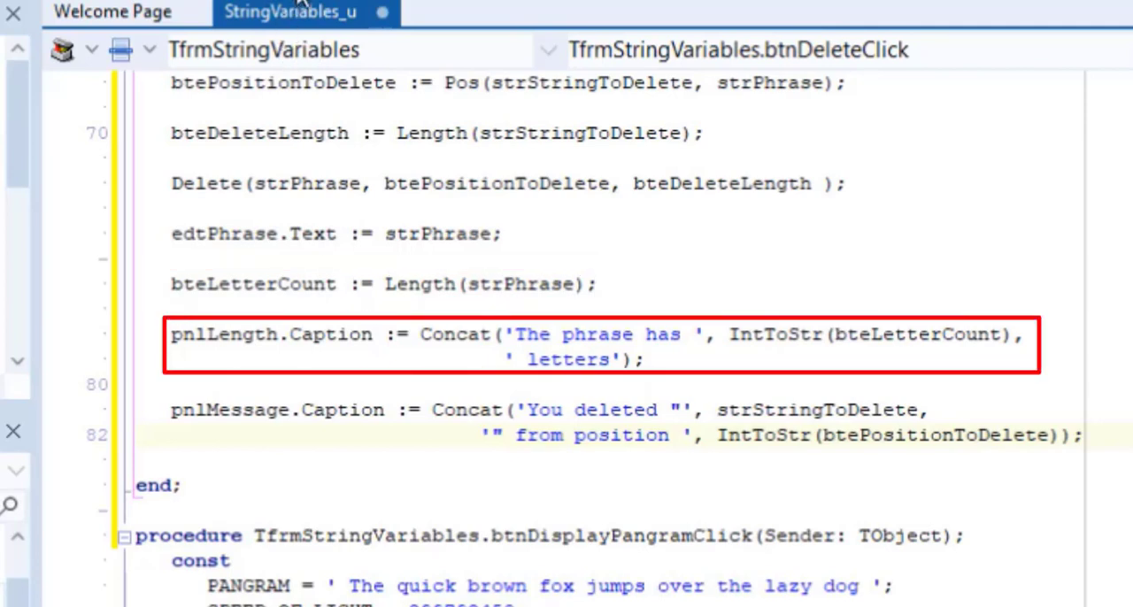
left_click(941, 108)
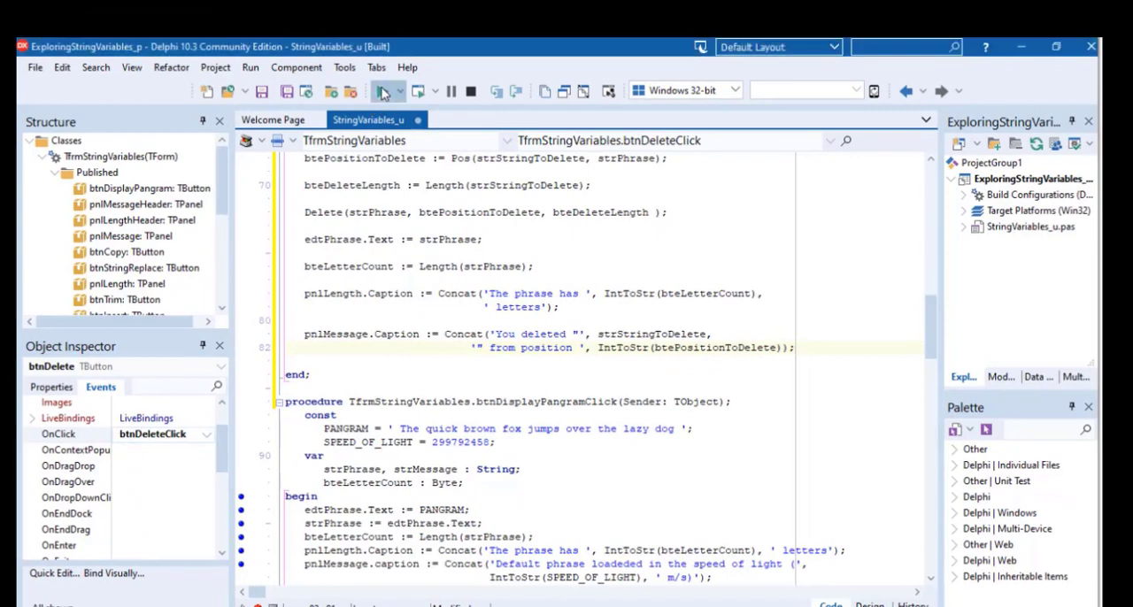
Run the project and display the default pangram with its 45-letter count
left_click(382, 90)
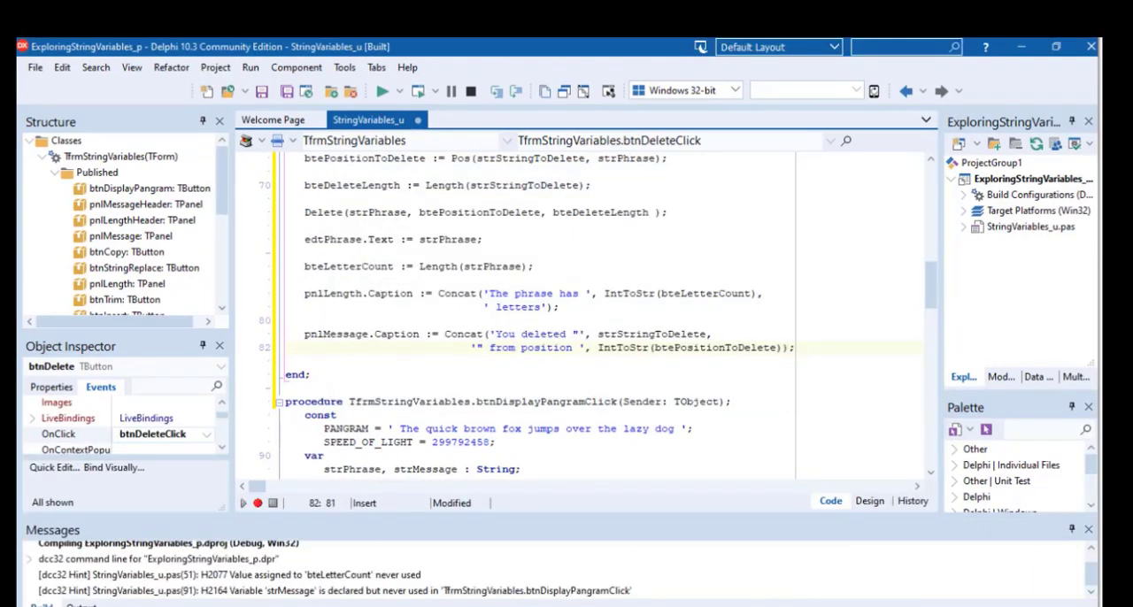
left_click(383, 90)
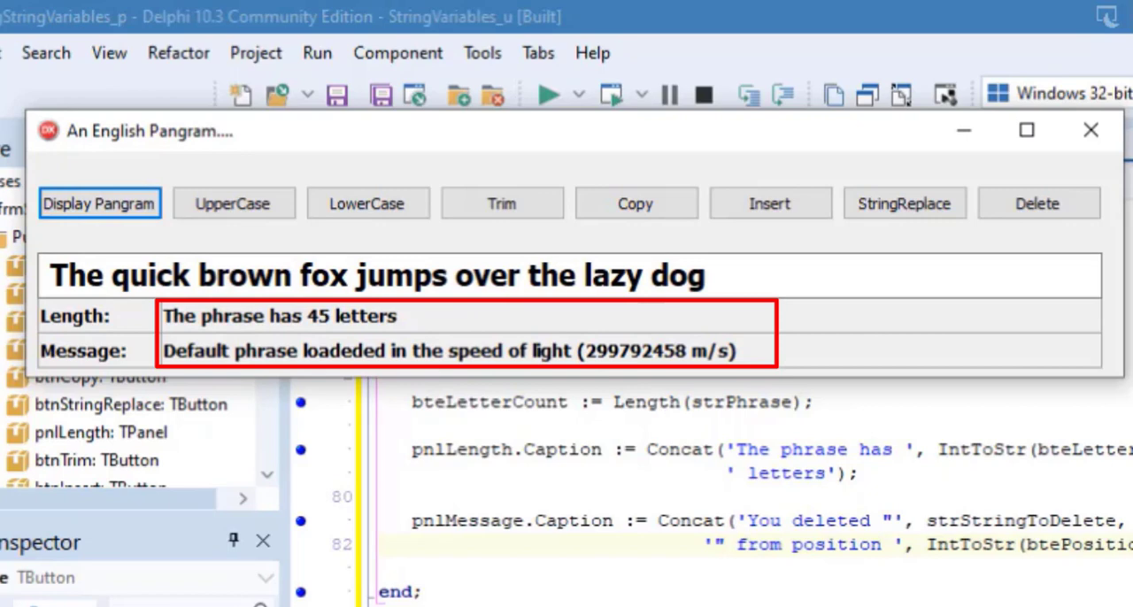
Delete 'brown' via the Delete what? prompt, leaving a 40-letter phrase
left_click(1037, 202)
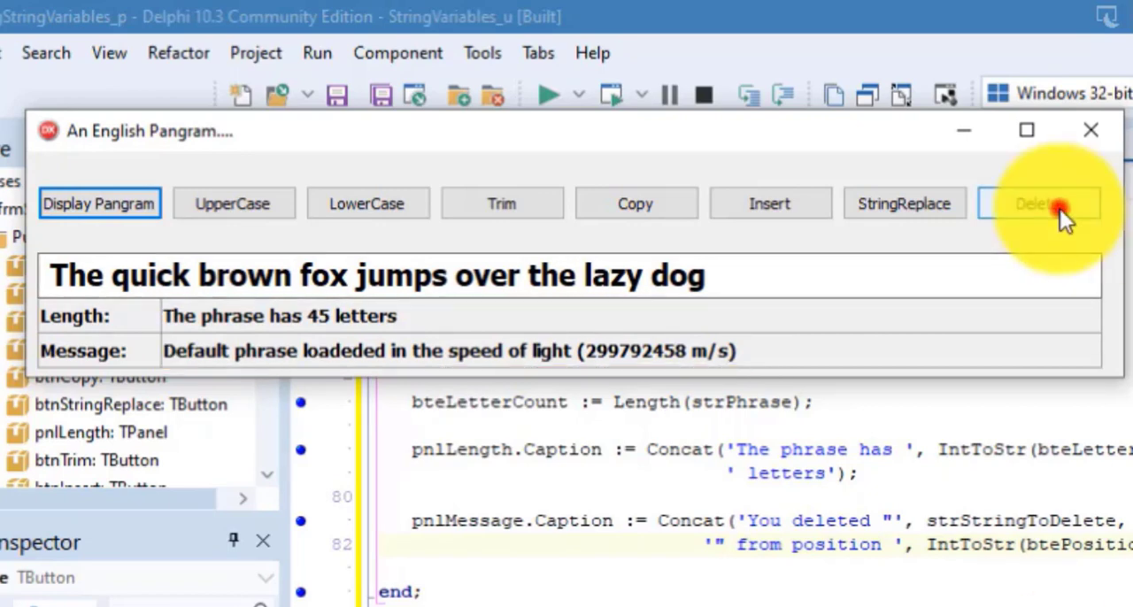
left_click(1040, 204)
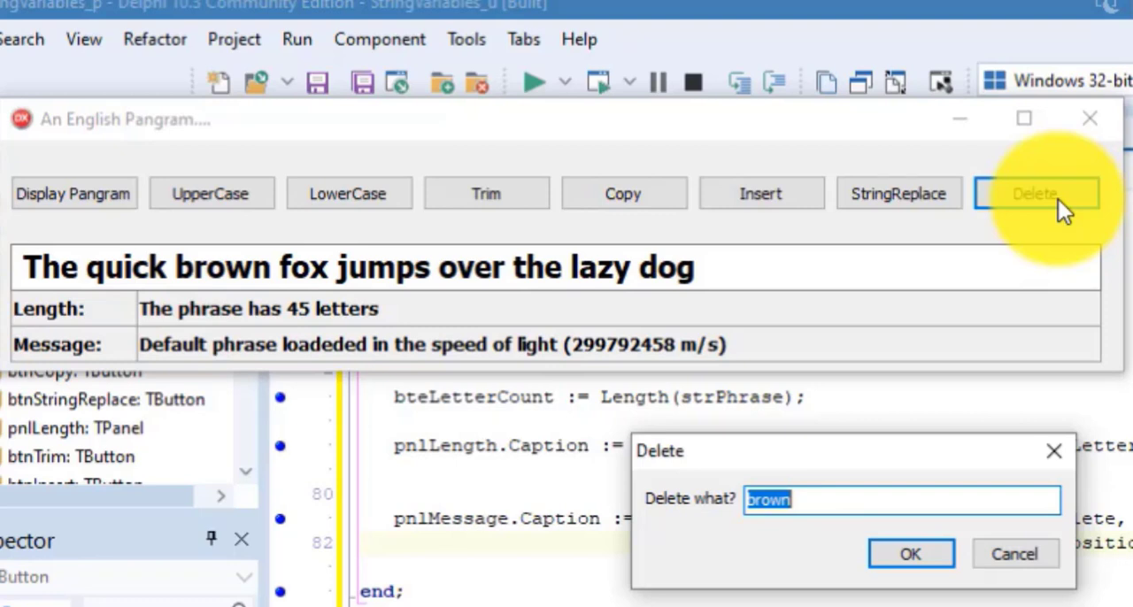
mouse_move(1018, 318)
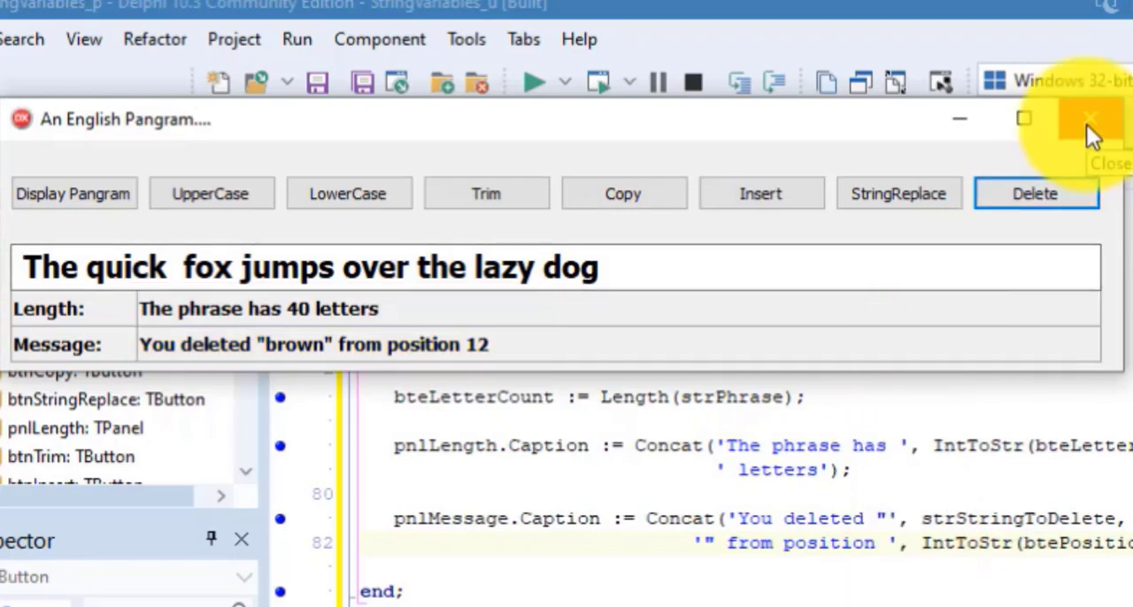
Close the running pangram form to return to the code editor
left_click(1090, 116)
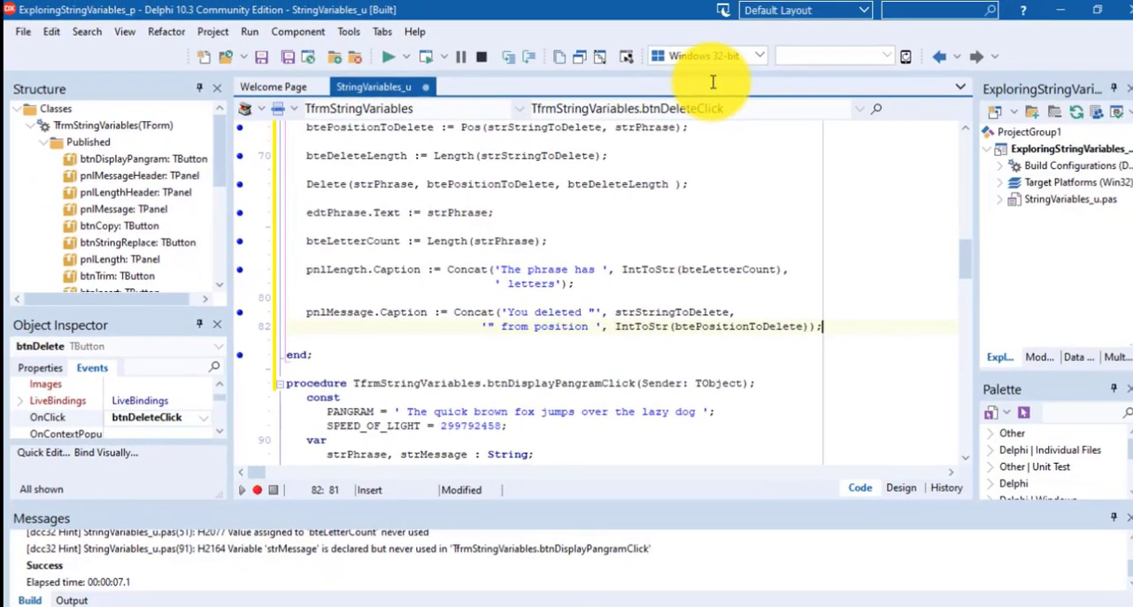
mouse_move(711, 81)
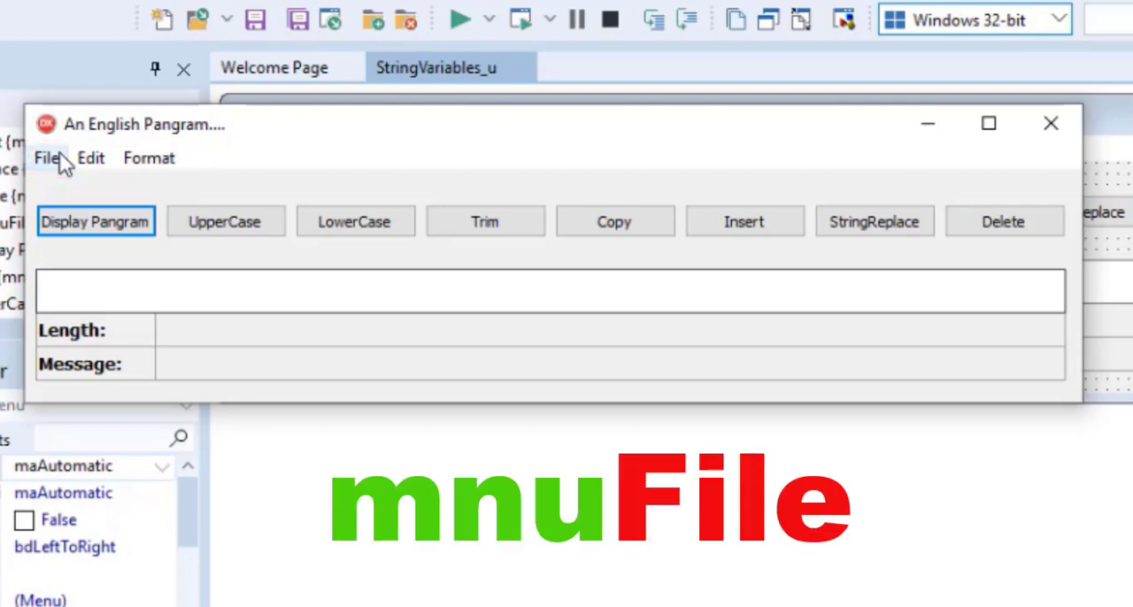
Display the pangram from the File menu and uppercase it from the Format menu
left_click(46, 157)
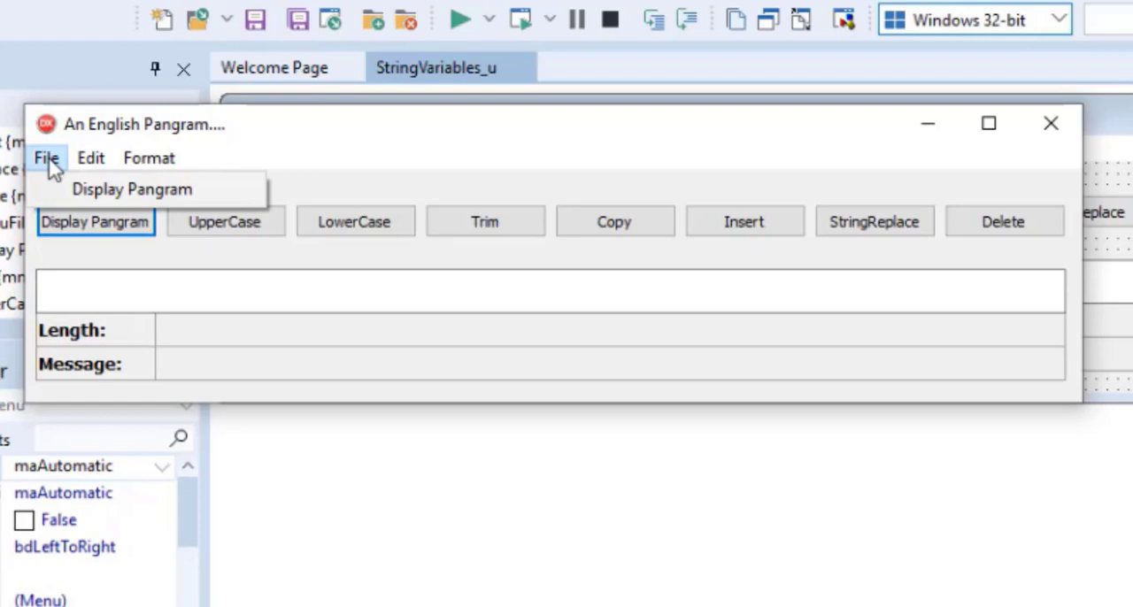
mouse_move(130, 188)
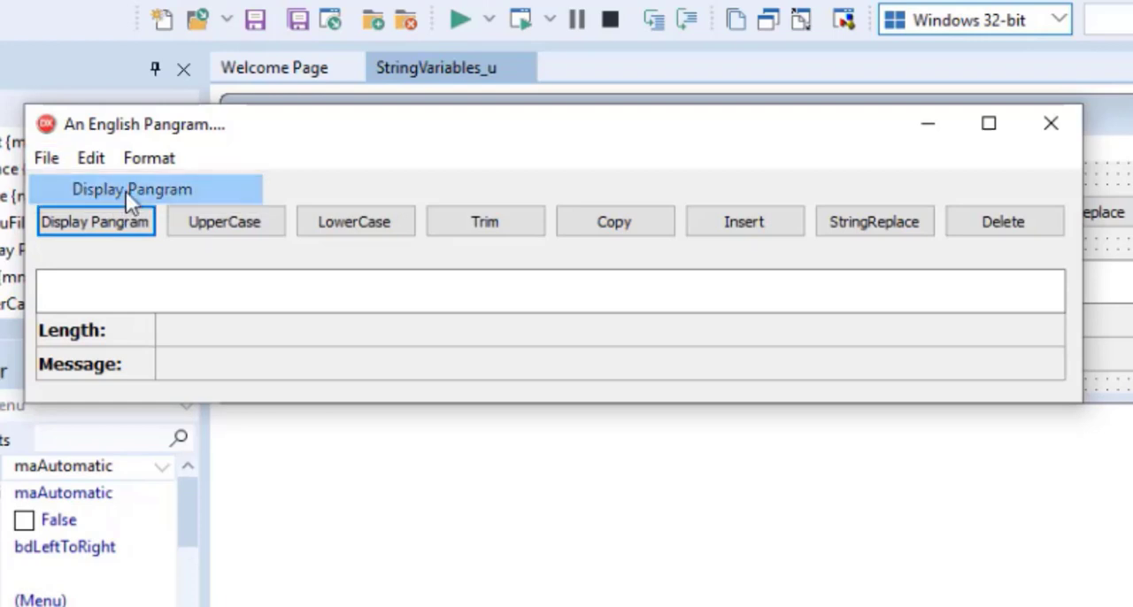
left_click(90, 158)
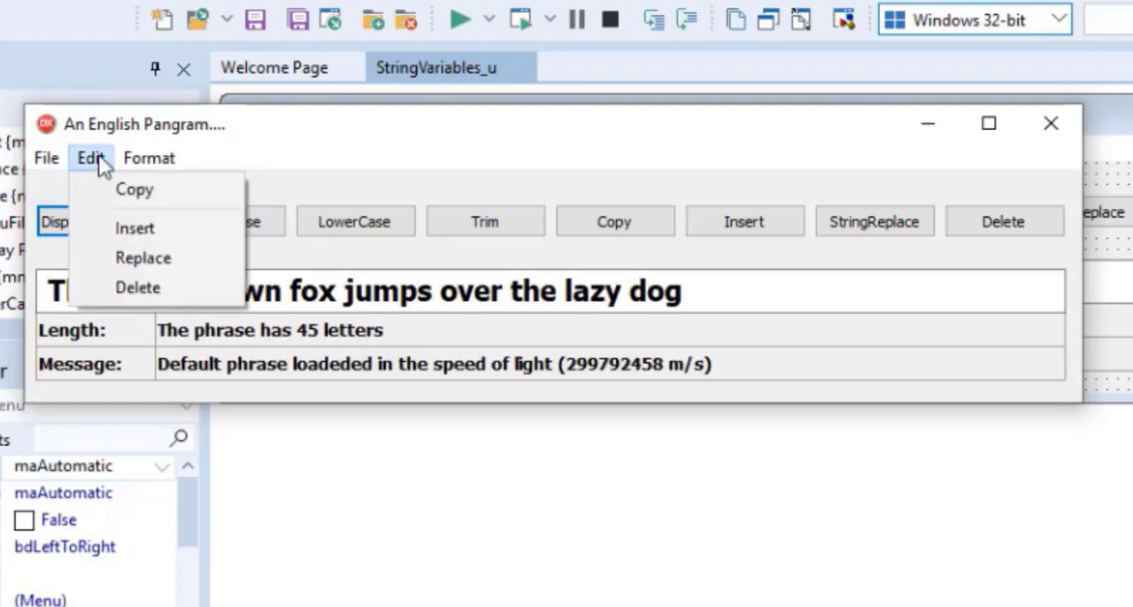
mouse_move(120, 174)
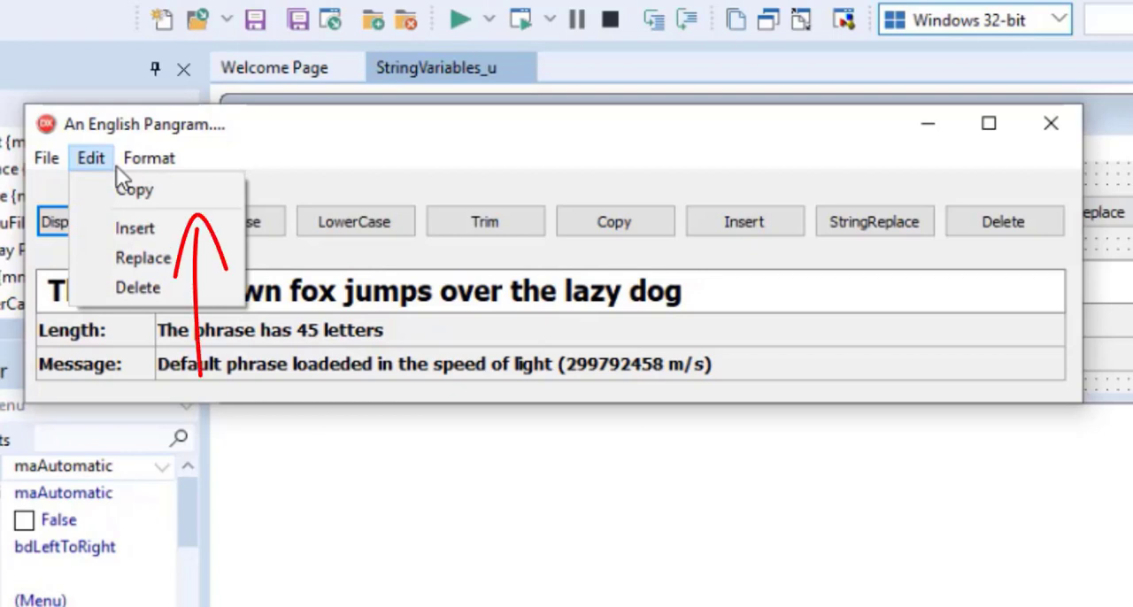
left_click(148, 158)
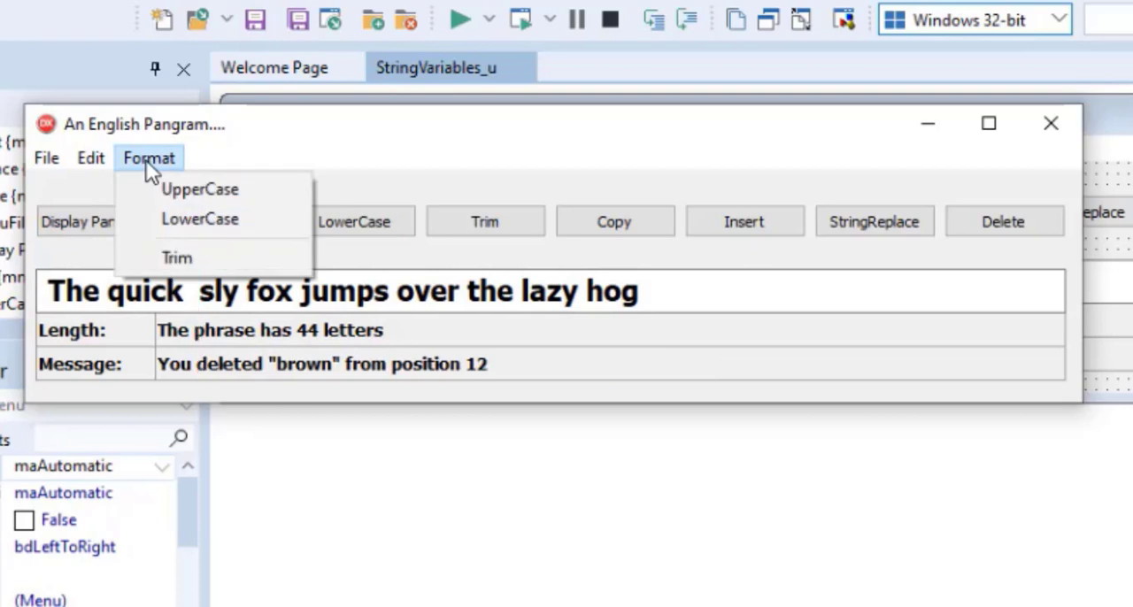
mouse_move(198, 189)
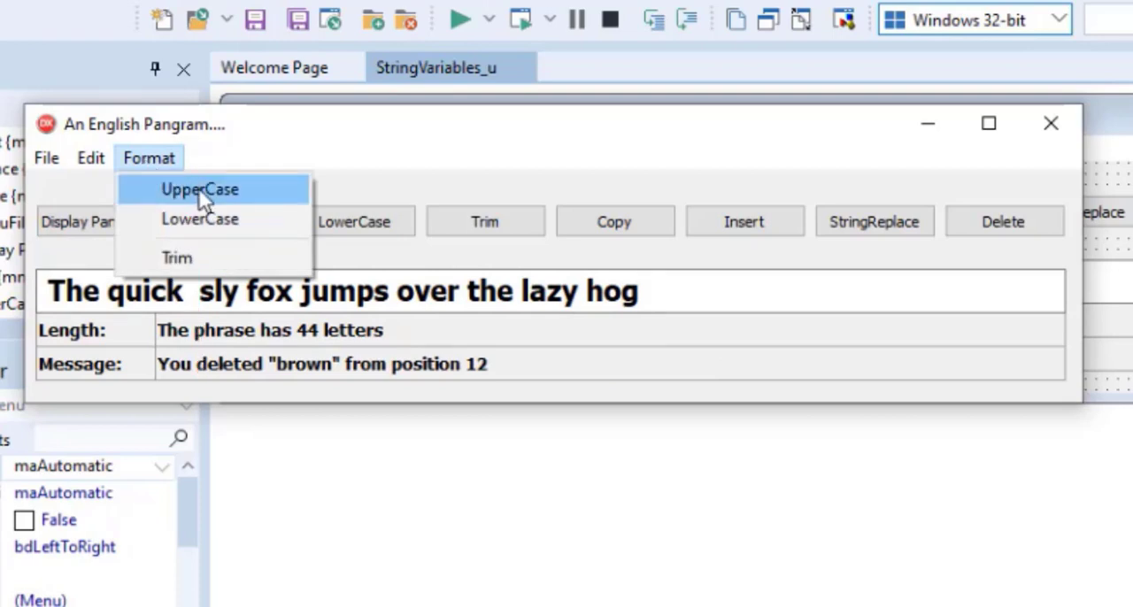
left_click(200, 188)
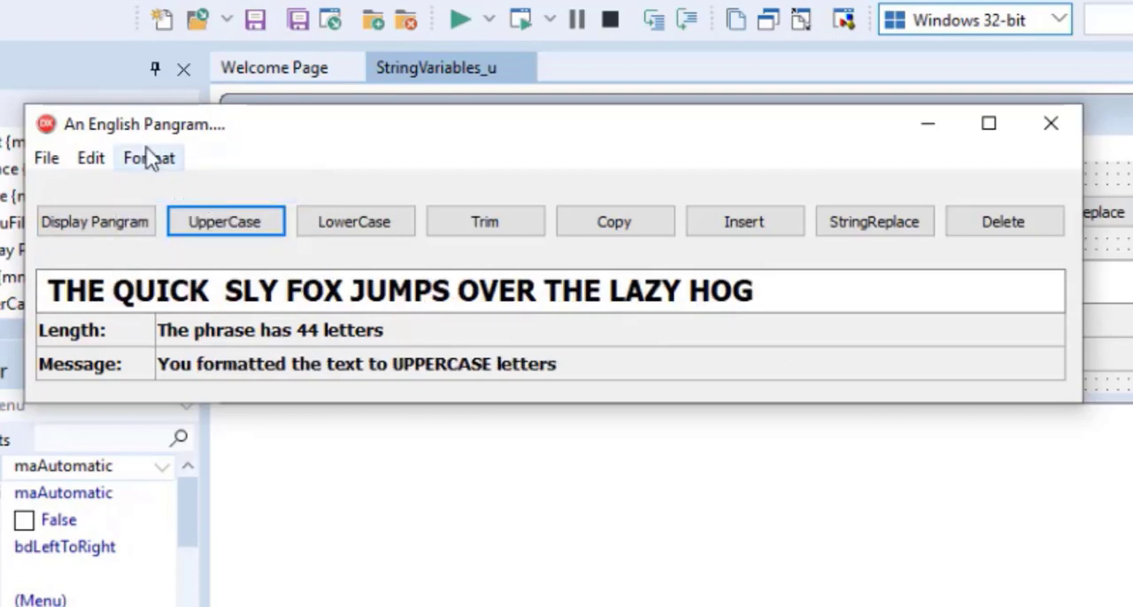
Lowercase and trim the phrase from the Format menu, then close the running form
left_click(225, 221)
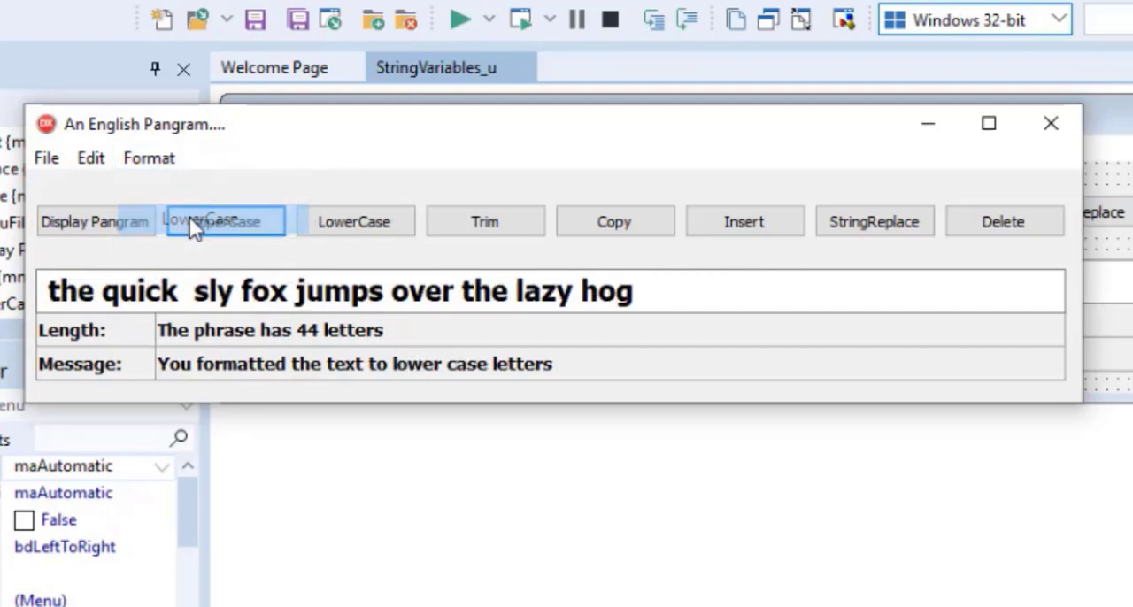
left_click(148, 157)
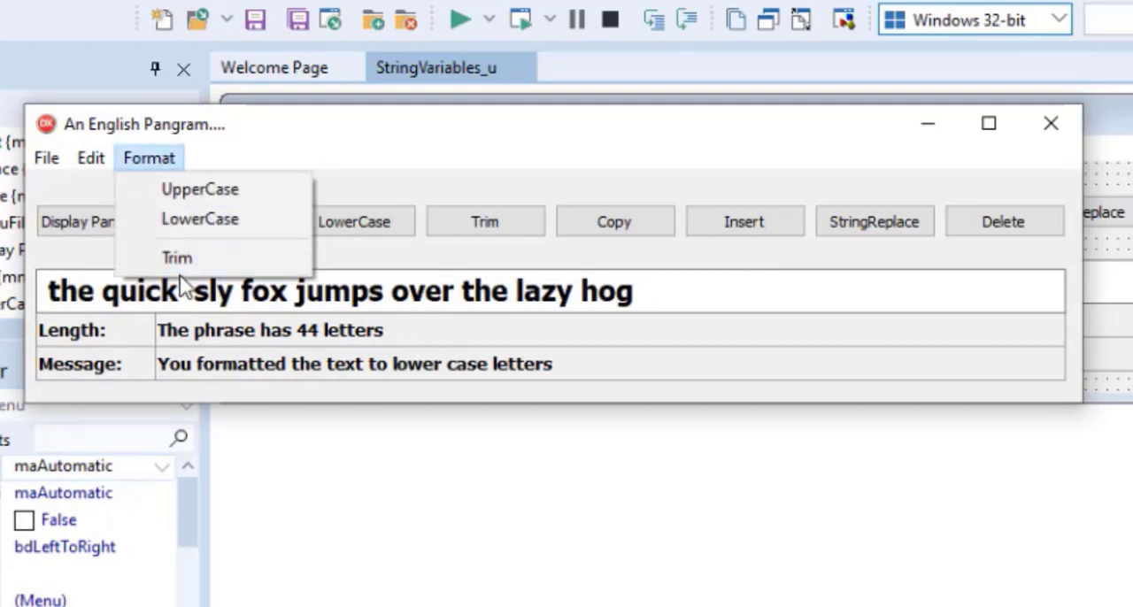
left_click(177, 259)
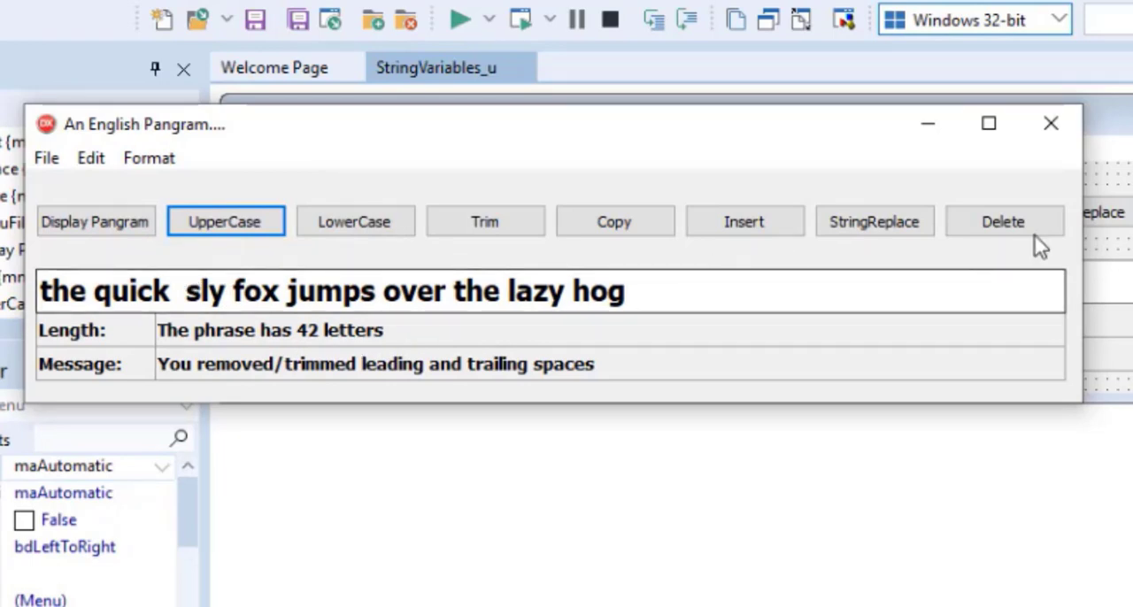
mouse_move(1051, 124)
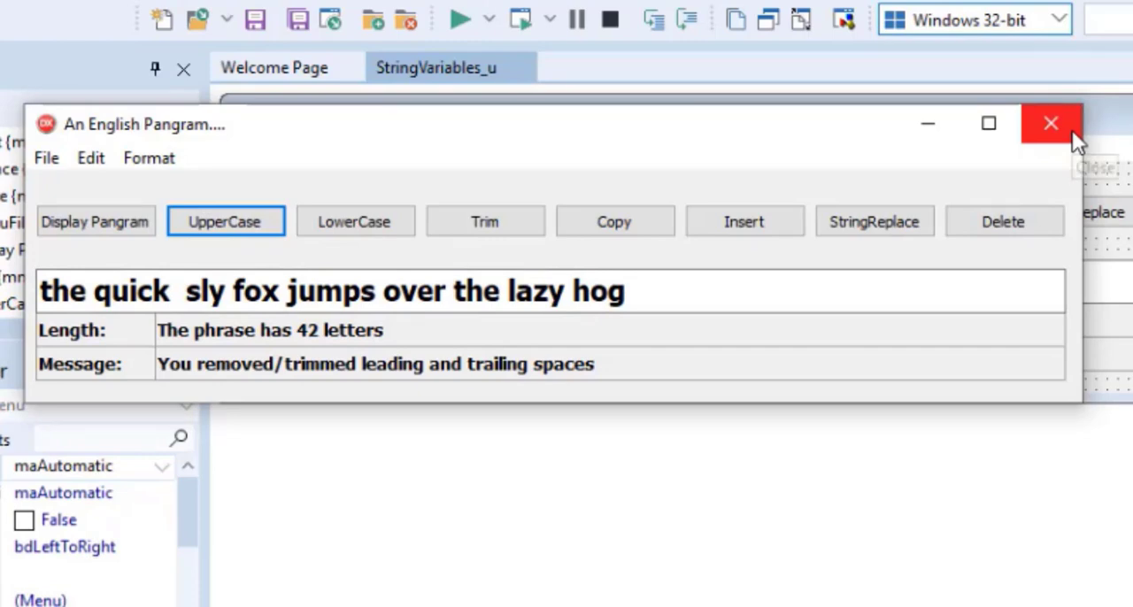
left_click(1051, 124)
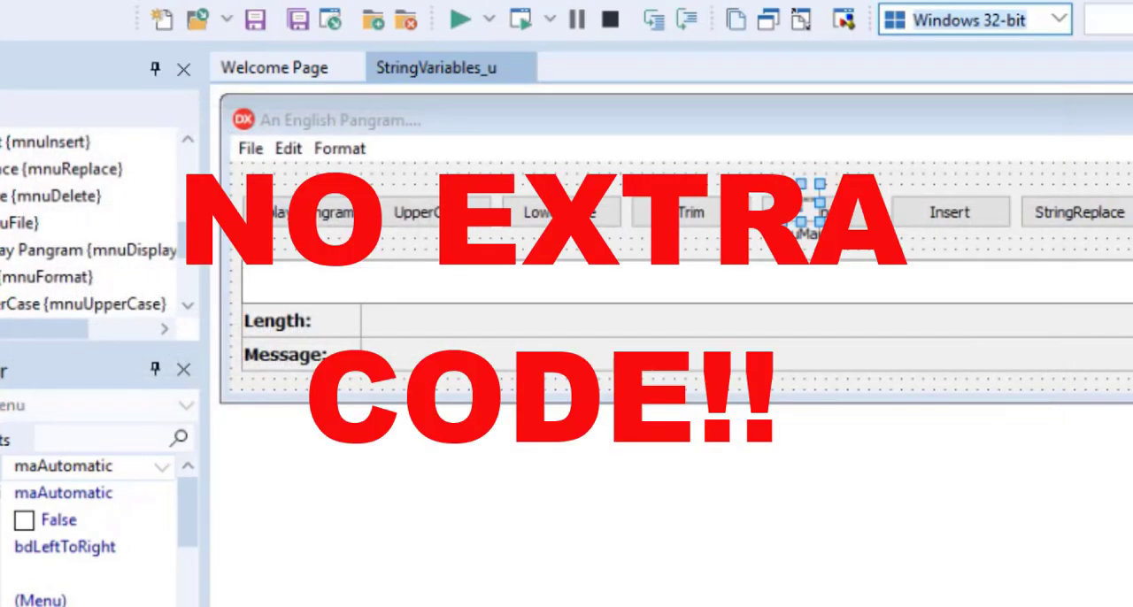